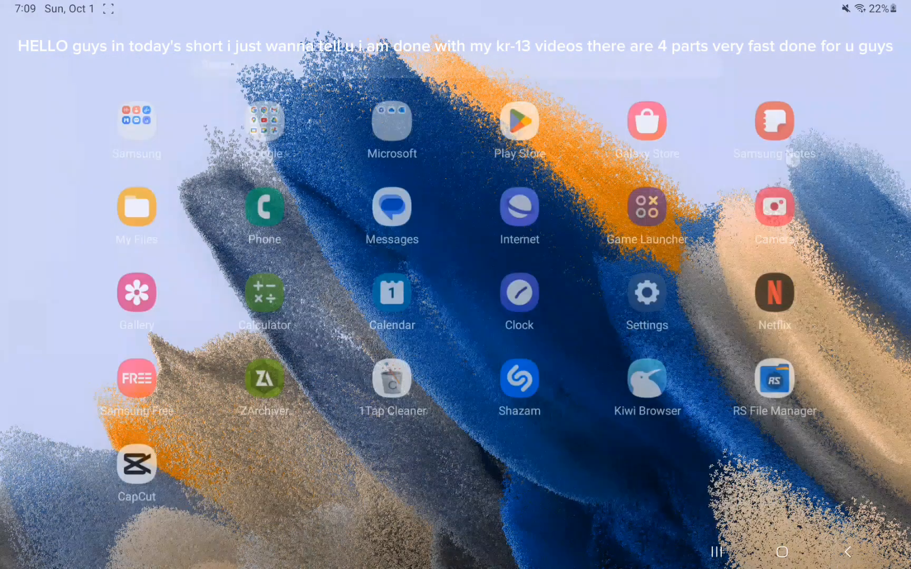
Close the app drawer and swipe to the home page with the Google search bar and weather widget.
{"action": "left_click", "coordinate": [782, 552]}
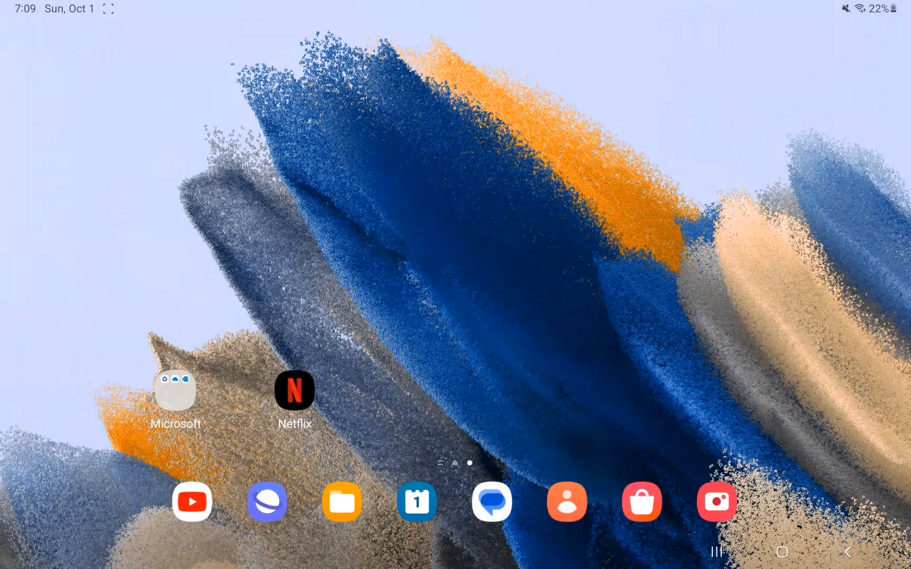
{"action": "scroll", "scroll_direction": "left", "scroll_amount": 3}
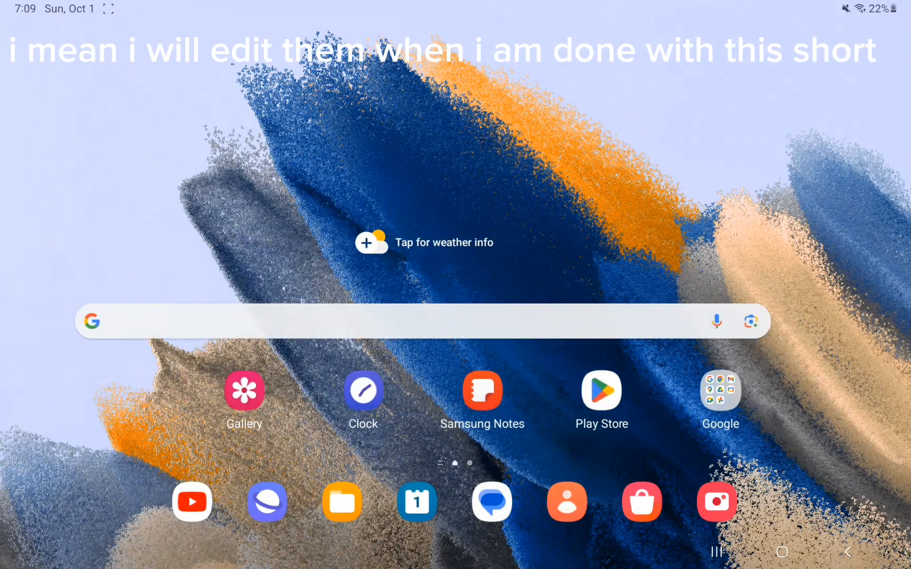